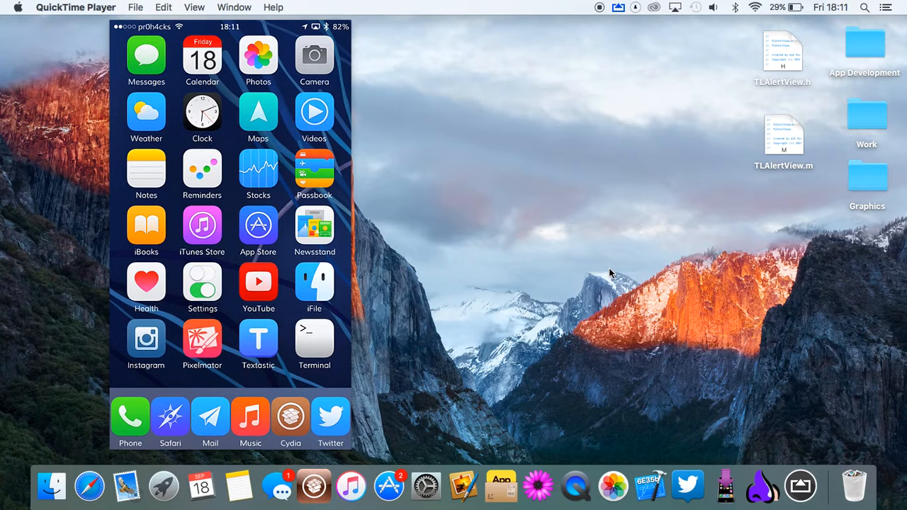
mouse_move(624, 284)
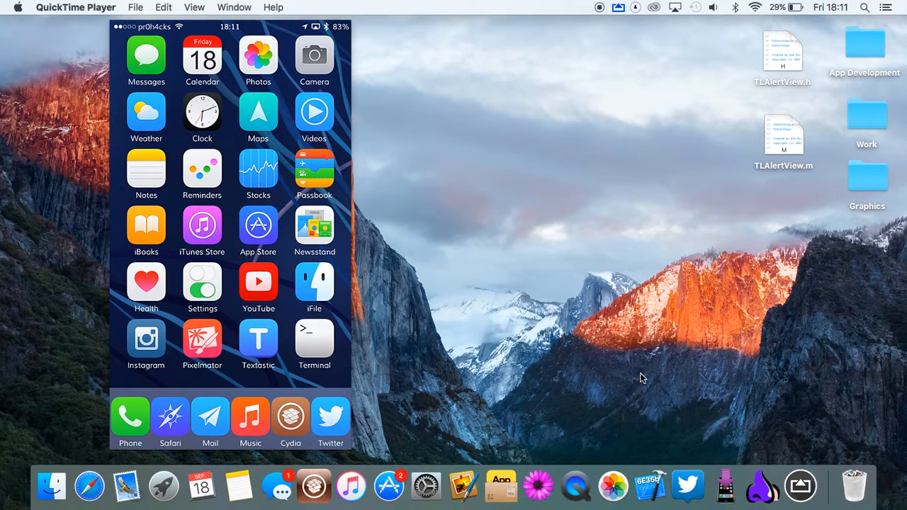
mouse_move(645, 422)
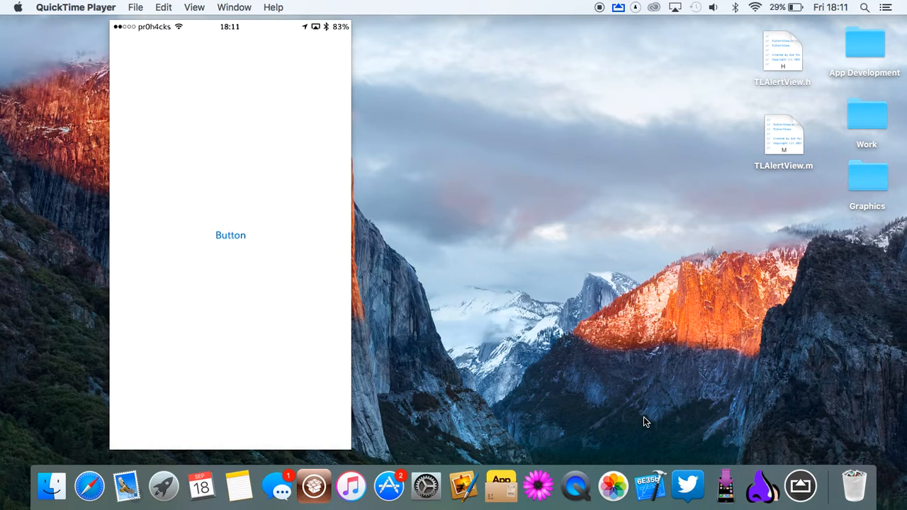
Show the 'UIKit Dynamics — This is fun' alert via Button and dismiss it with Cool!, twice.
left_click(230, 235)
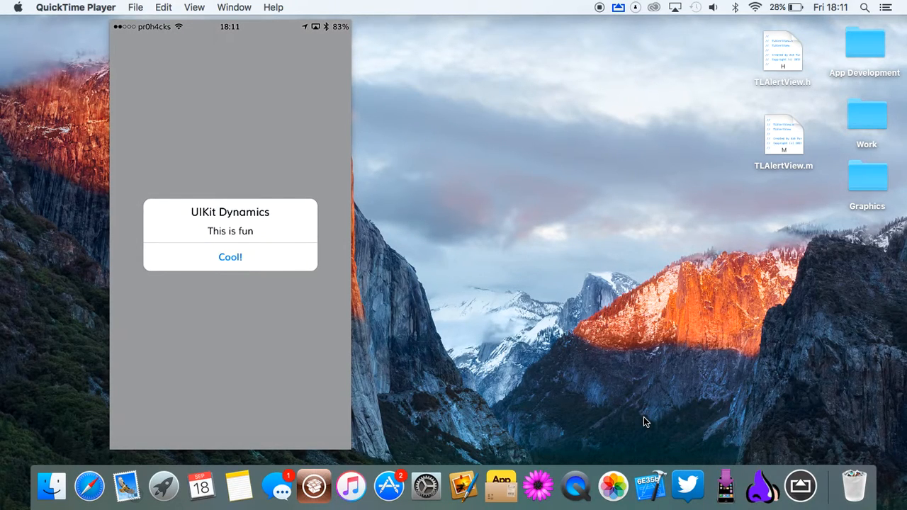
left_click(229, 256)
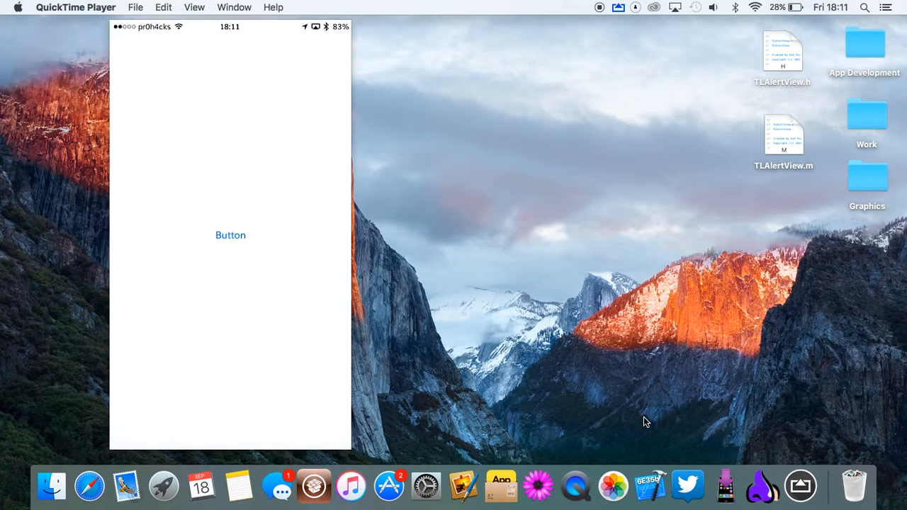
left_click(230, 235)
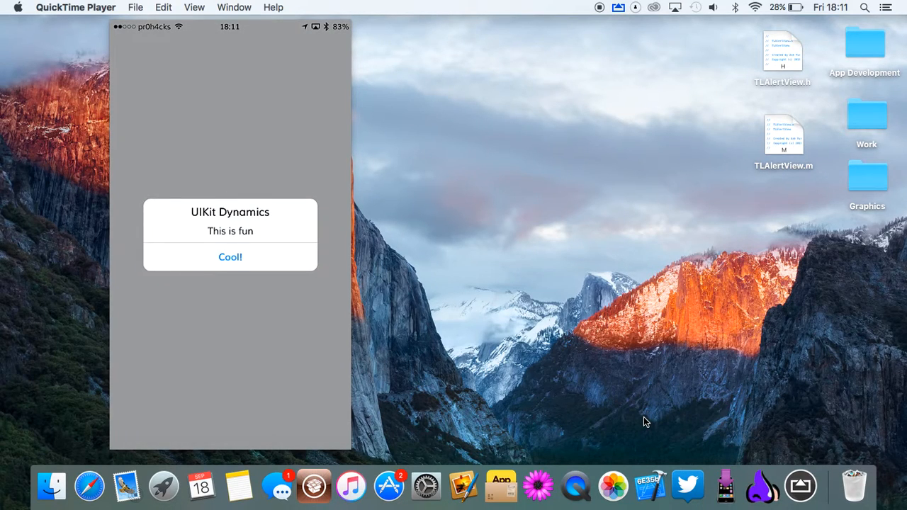
left_click(230, 257)
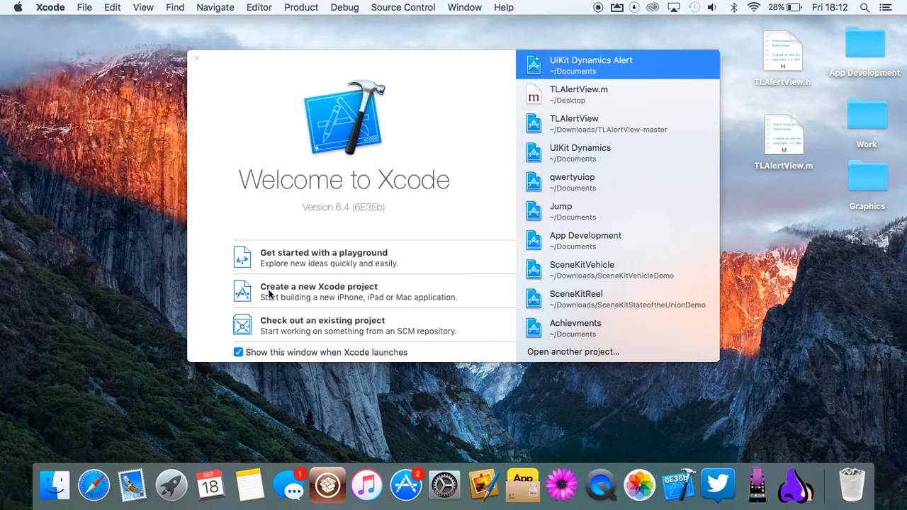
Create an iOS Single View Application named 'Alert Test' in Objective-C, saved in Documents.
left_click(318, 290)
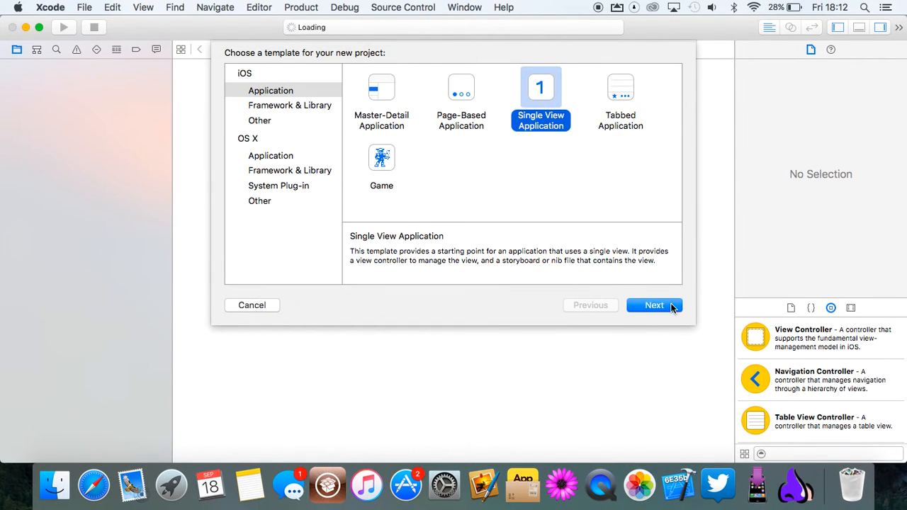
left_click(652, 304)
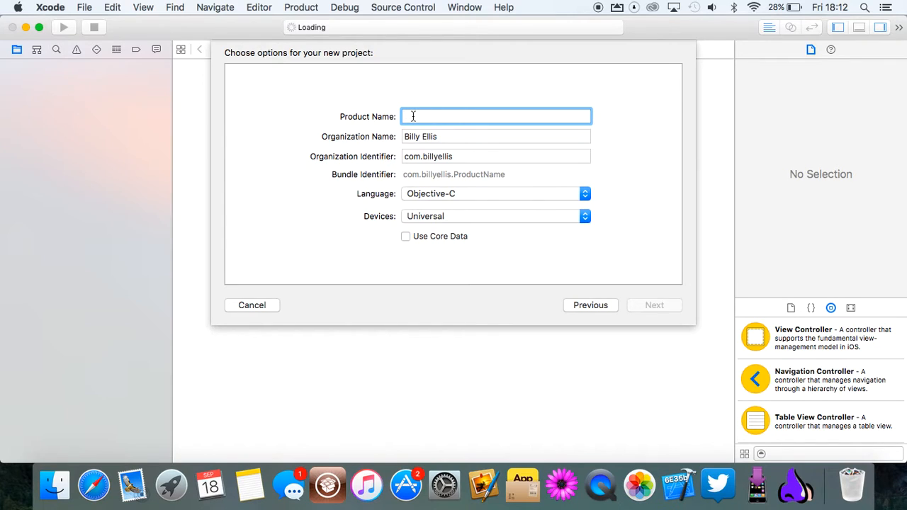
type("Alert")
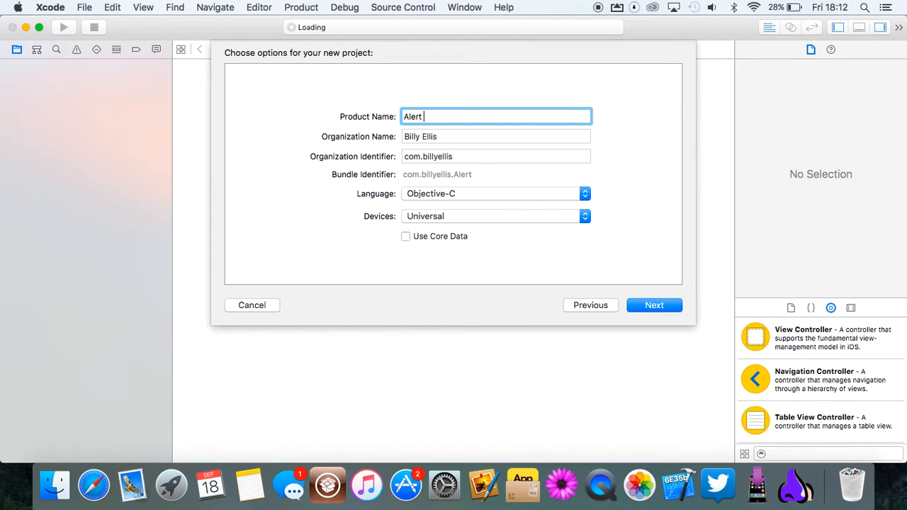
type("Test")
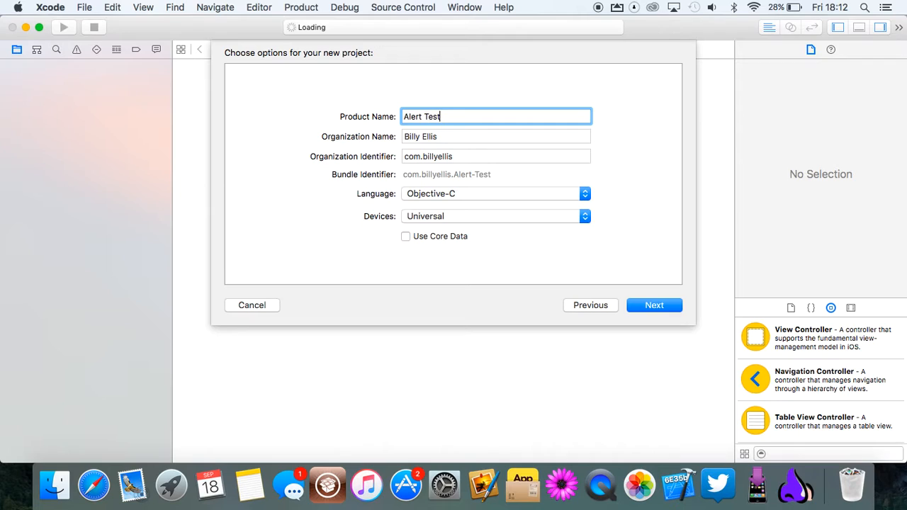
left_click(654, 305)
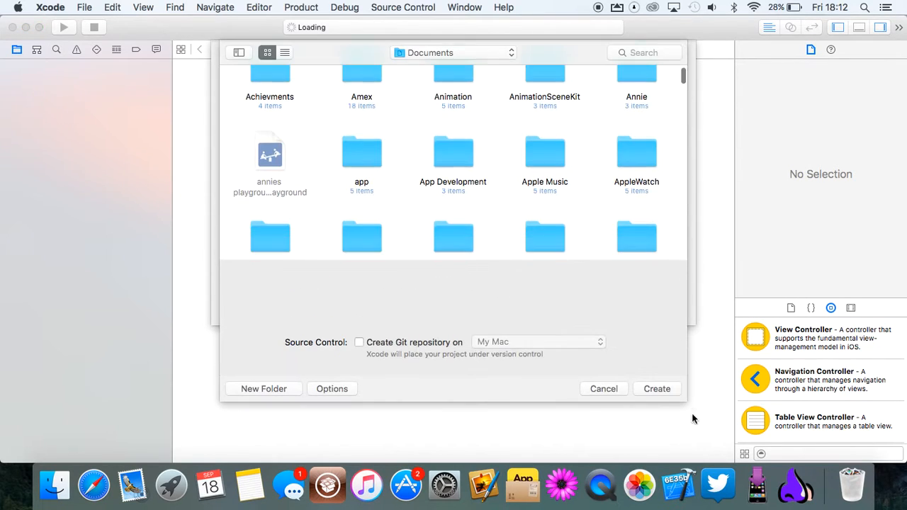
left_click(655, 389)
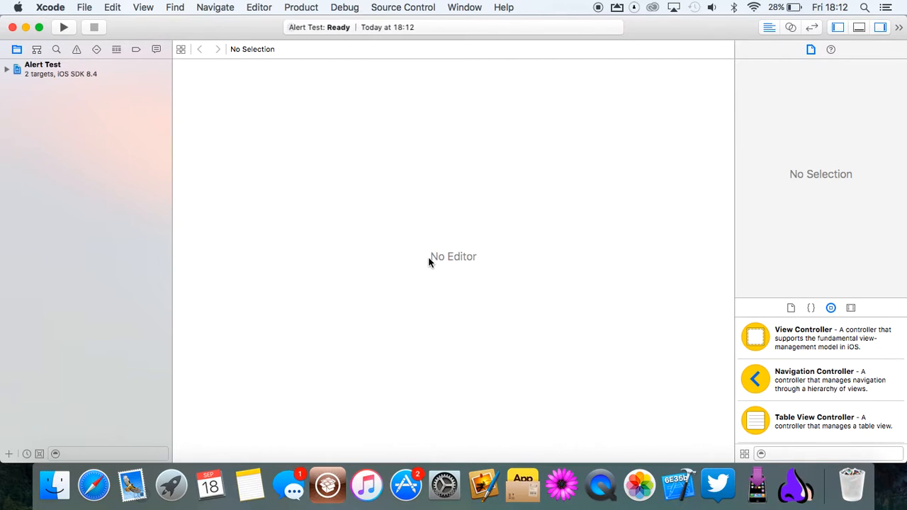
Copy TLAlertView.h and TLAlertView.m from the desktop into the Alert Test project.
left_click(42, 64)
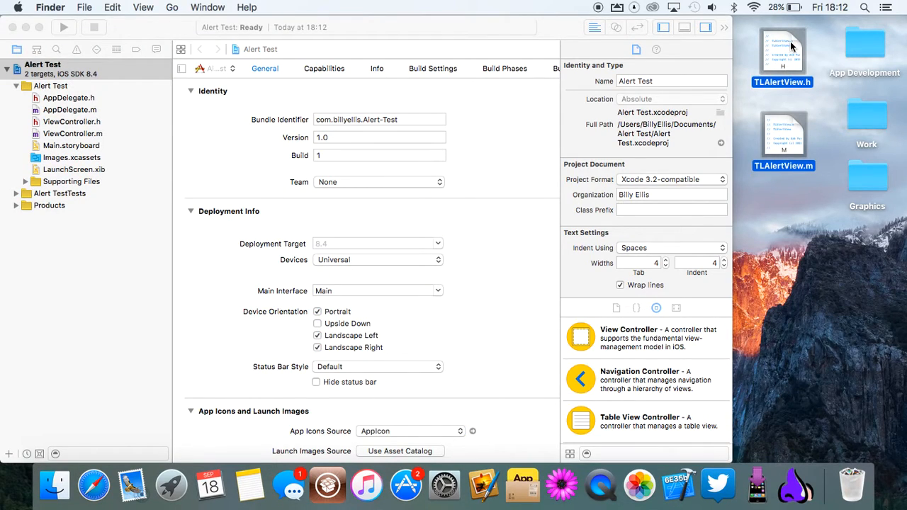
mouse_move(786, 77)
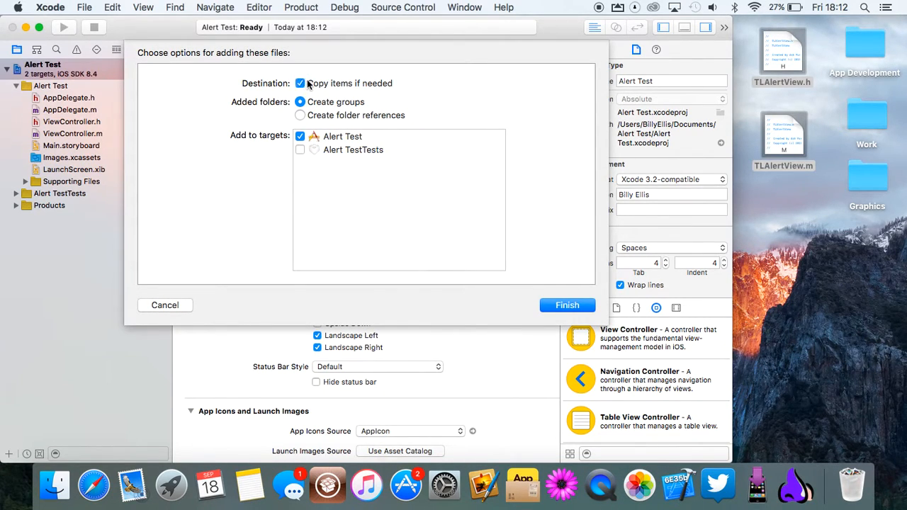
left_click(567, 304)
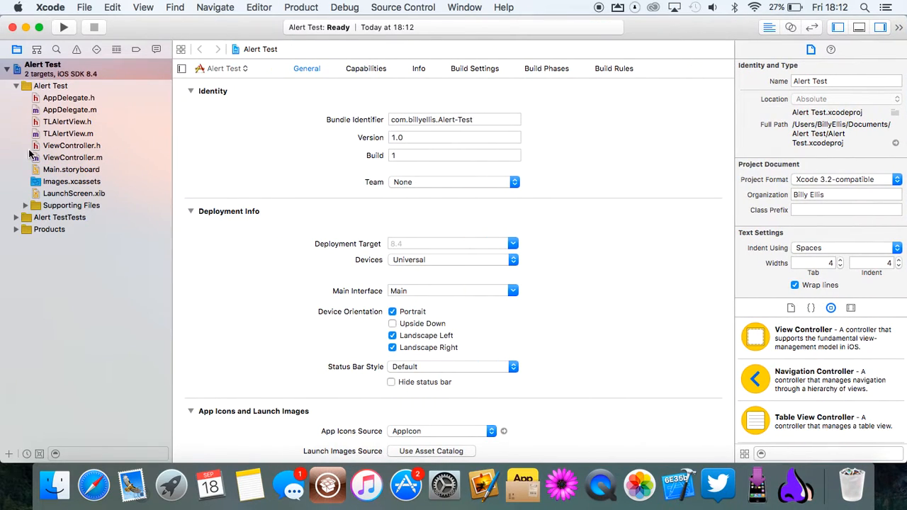
mouse_move(57, 158)
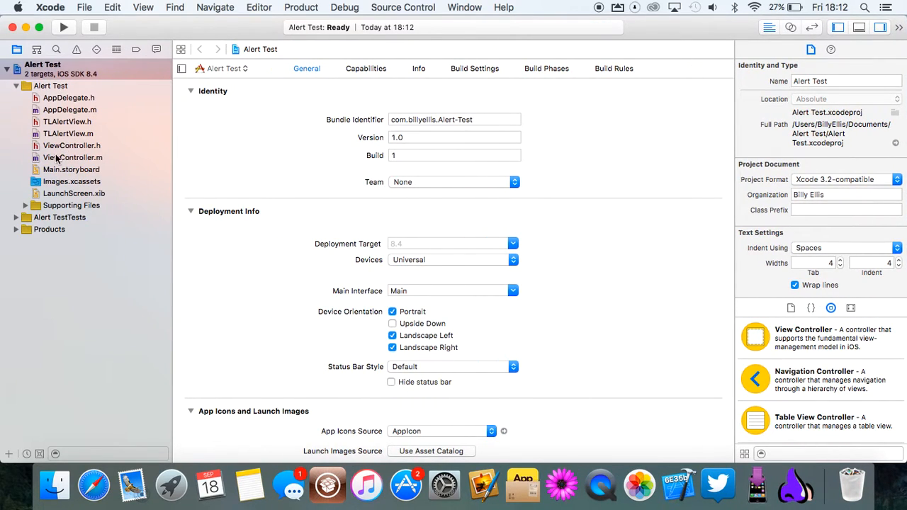
Add #import "TLAlertView.h" to ViewController.m beneath the ViewController.h import.
left_click(72, 157)
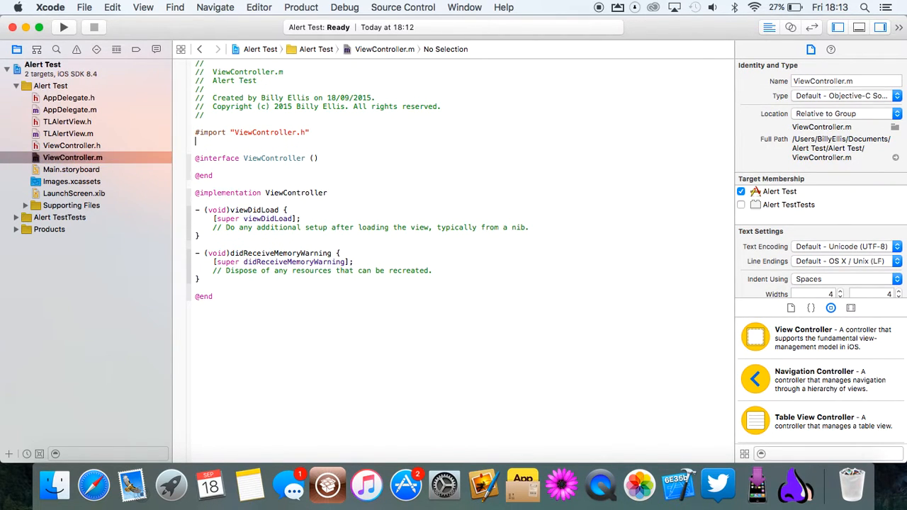
type("#iport")
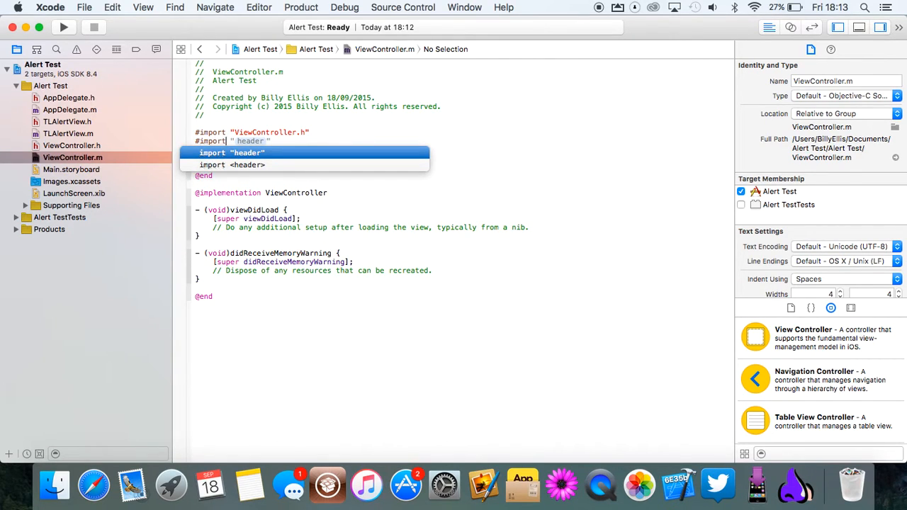
type("TL")
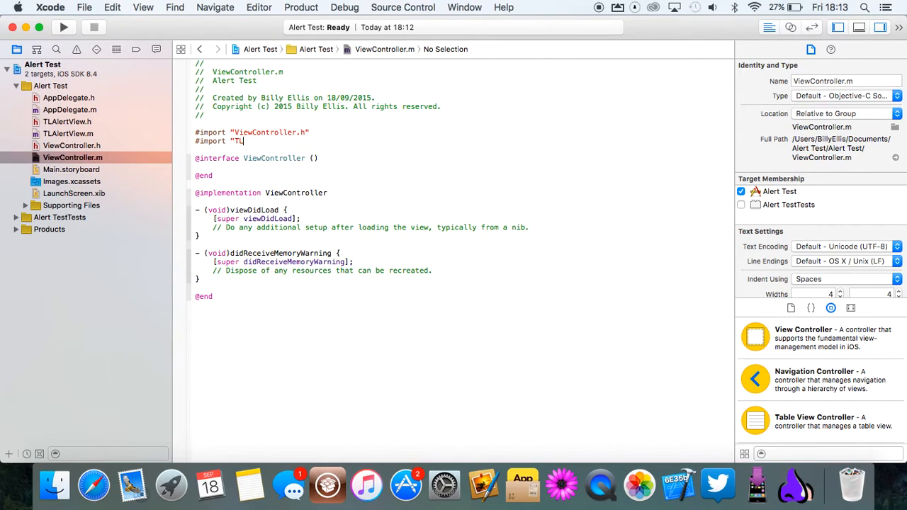
type("Aler")
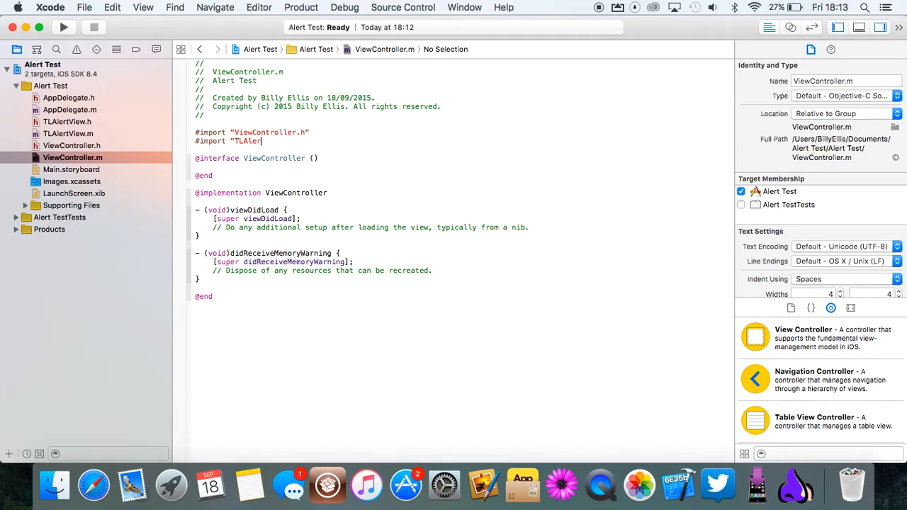
type("View.h\"")
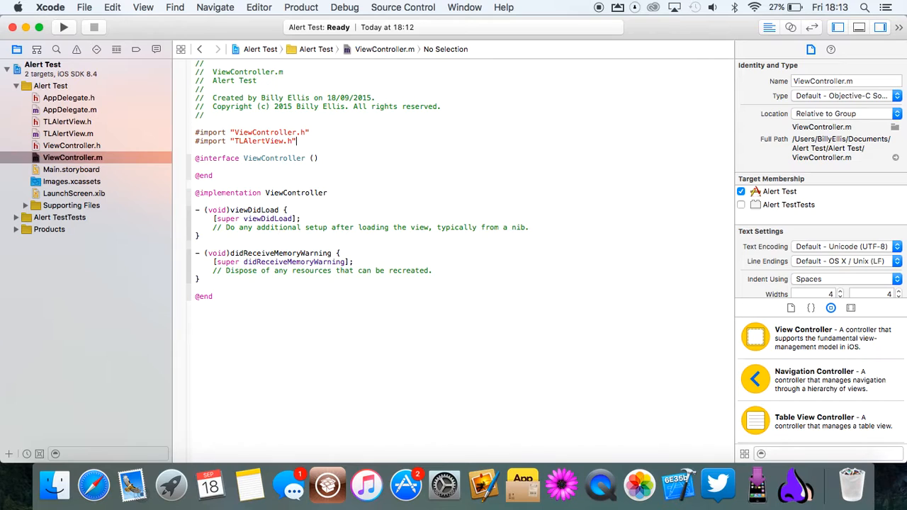
left_click(72, 157)
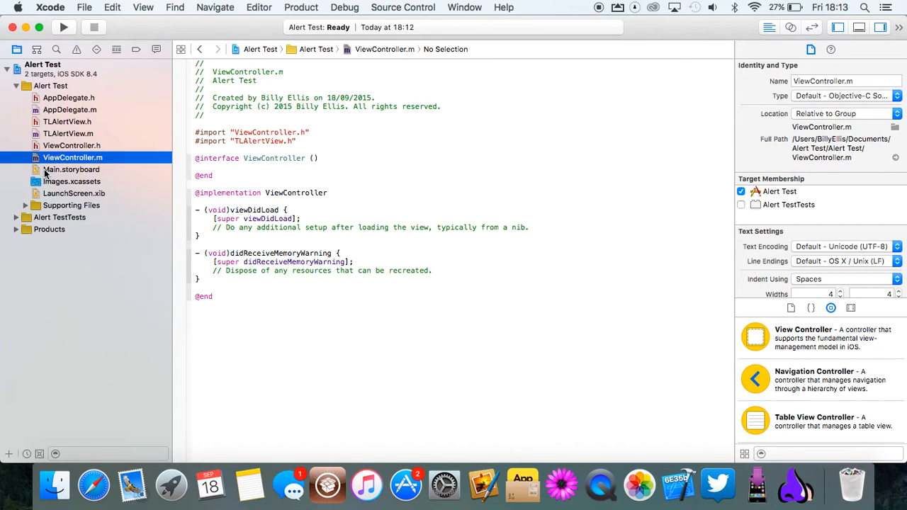
Drop a Button at the centre of Main.storyboard's view and reset it to the suggested constraints.
left_click(71, 170)
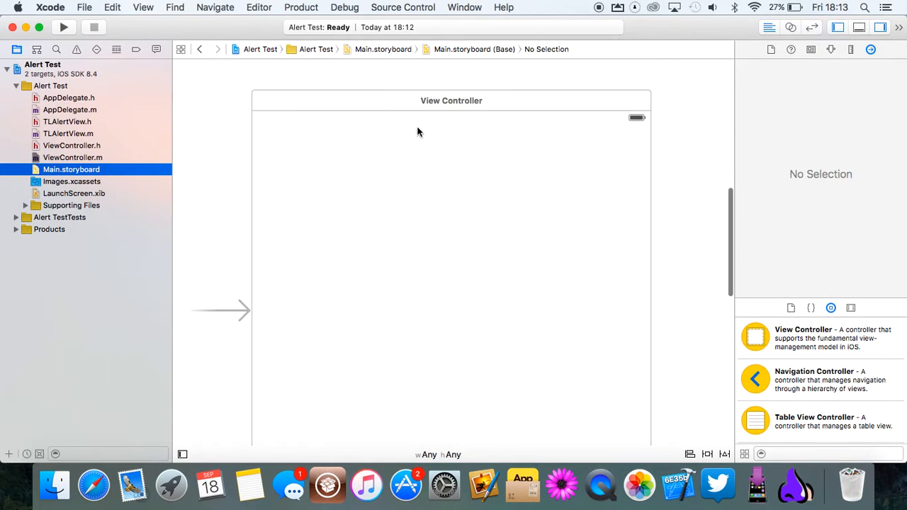
type("button")
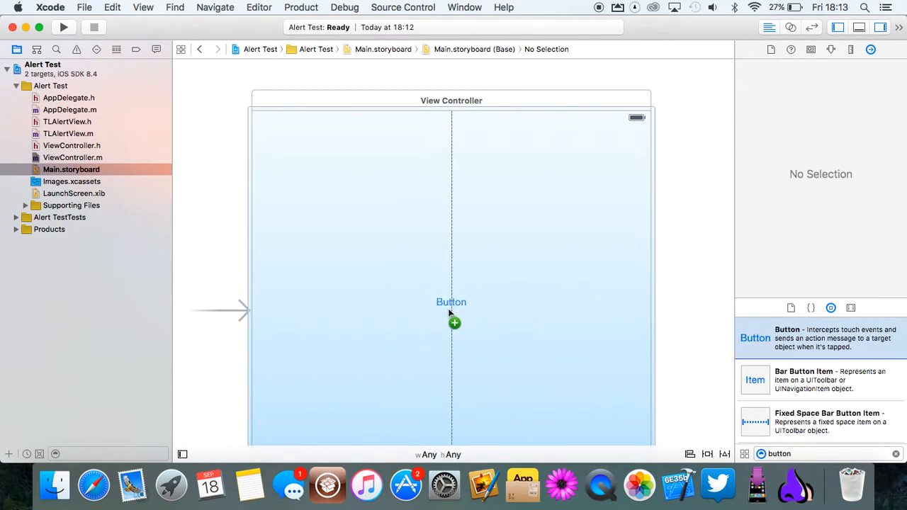
left_click(450, 302)
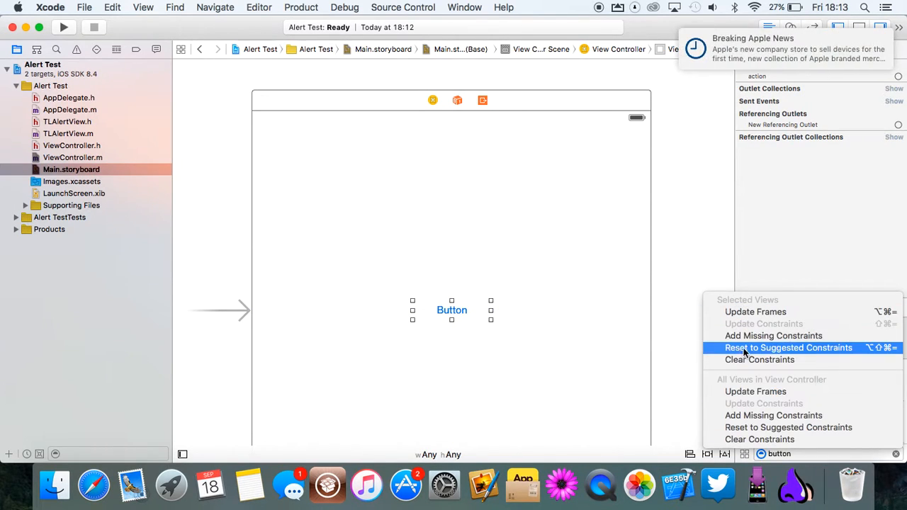
left_click(788, 347)
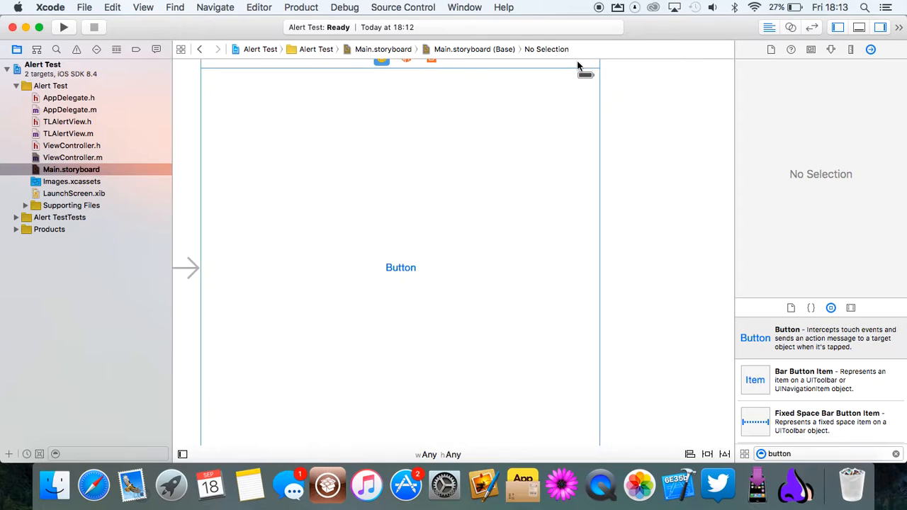
left_click(399, 267)
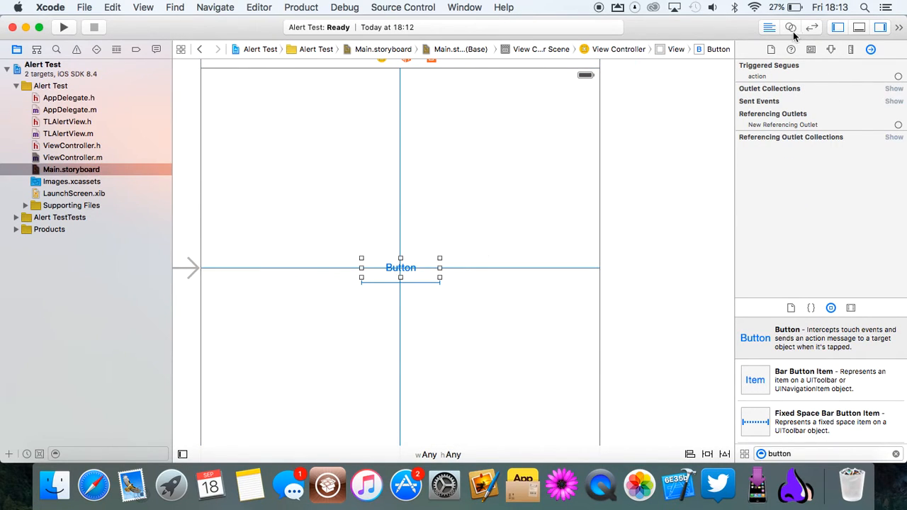
left_click(791, 28)
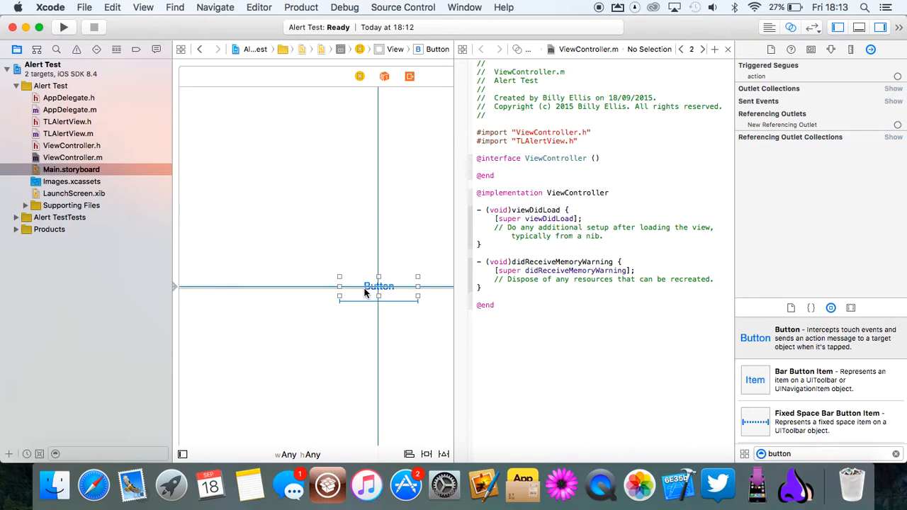
Connect the button's Touch Up Inside to a new buttonPressed action in ViewController.m.
left_click_drag(379, 286, 507, 206)
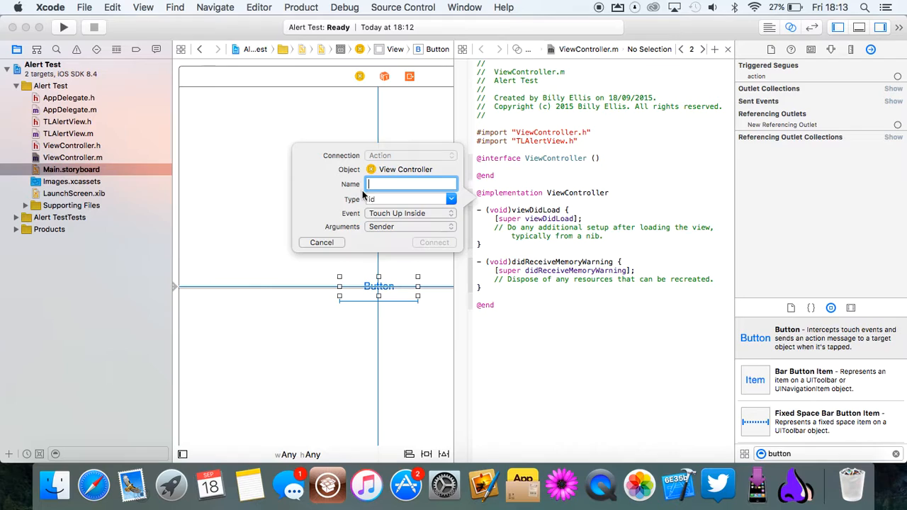
type("buttonPre")
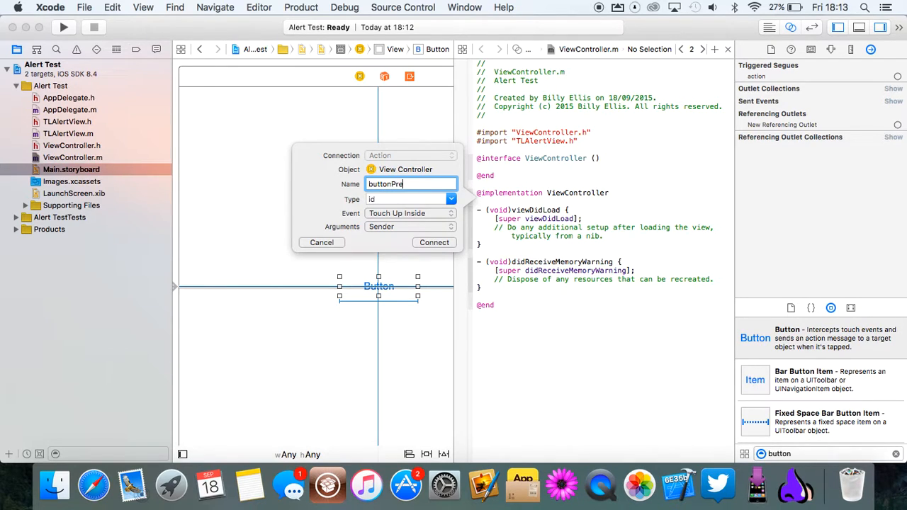
left_click(433, 243)
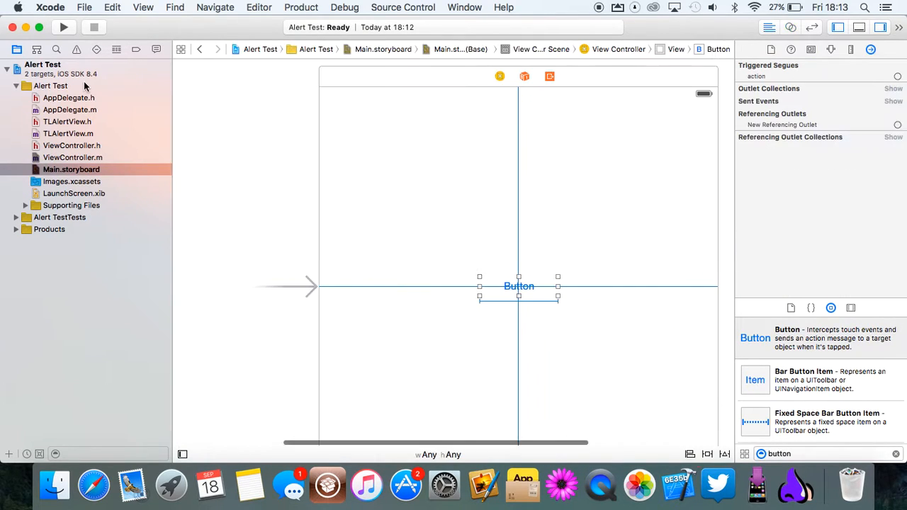
left_click(72, 157)
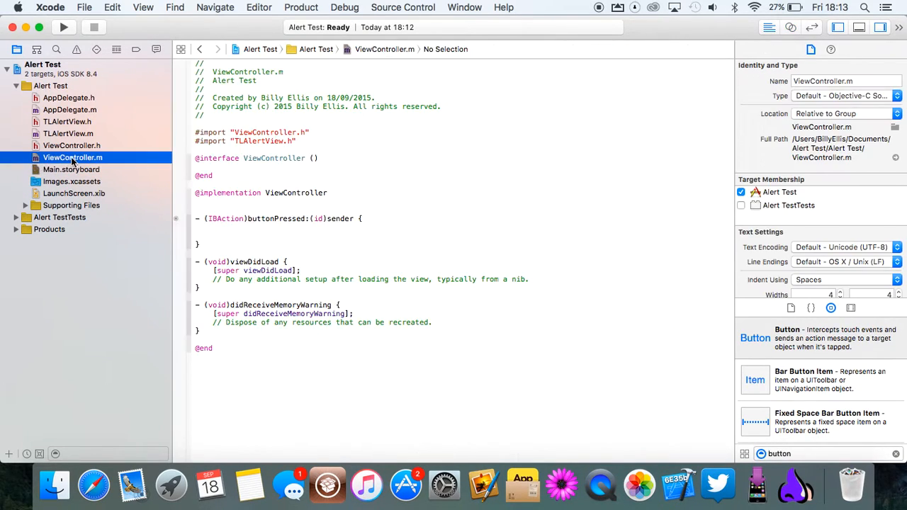
Declare TLAlertView *alert in buttonPressed, allocated with initWithTitle:message:buttonTitle:.
left_click(230, 230)
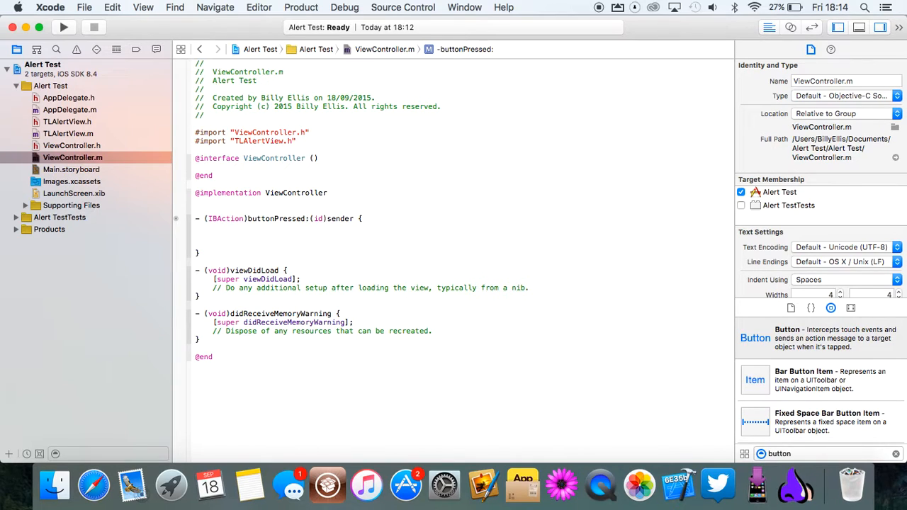
type("TLAlertView")
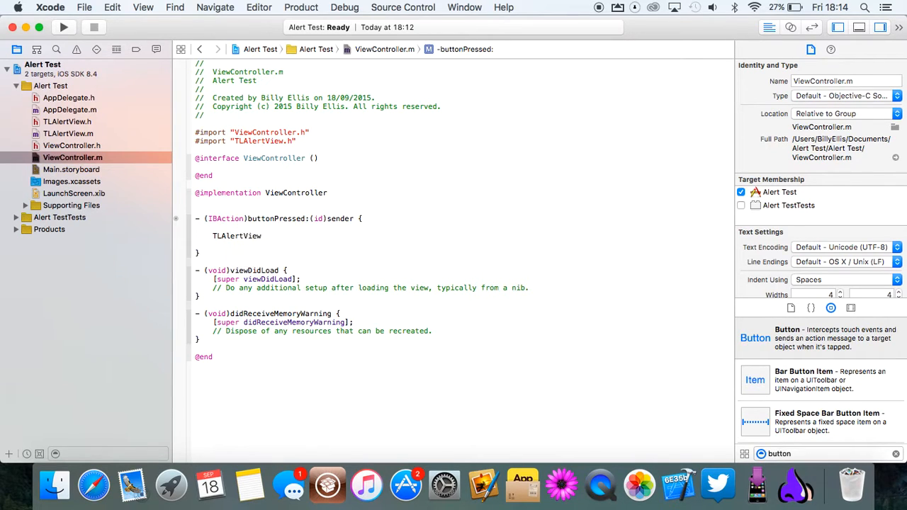
type("*alert = [[")
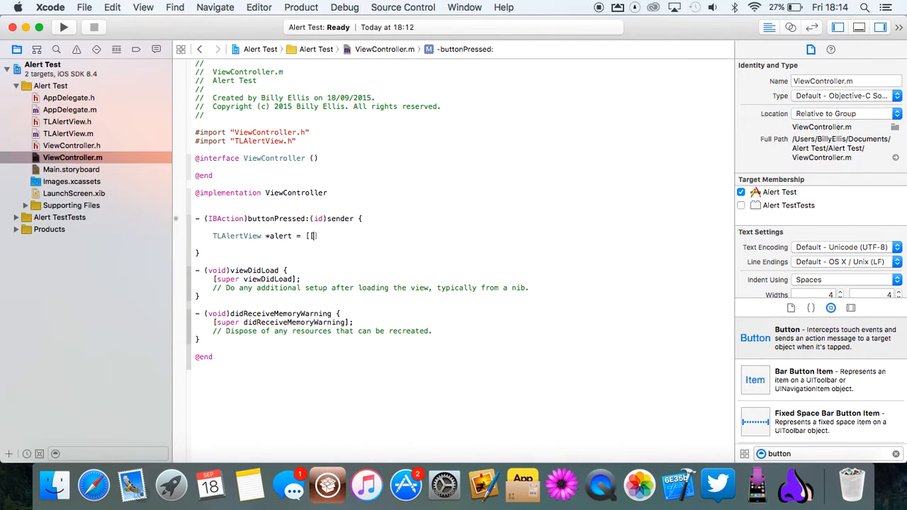
type("tView alloc")
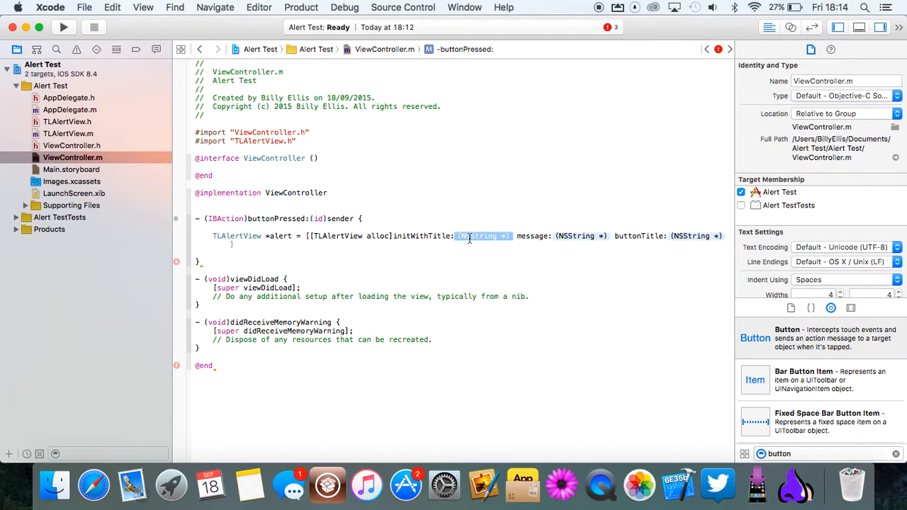
Fill the initializer with title @"qwgh", message @"cvukbn" and buttonTitle @"xctvgbh".
type("@\"\"")
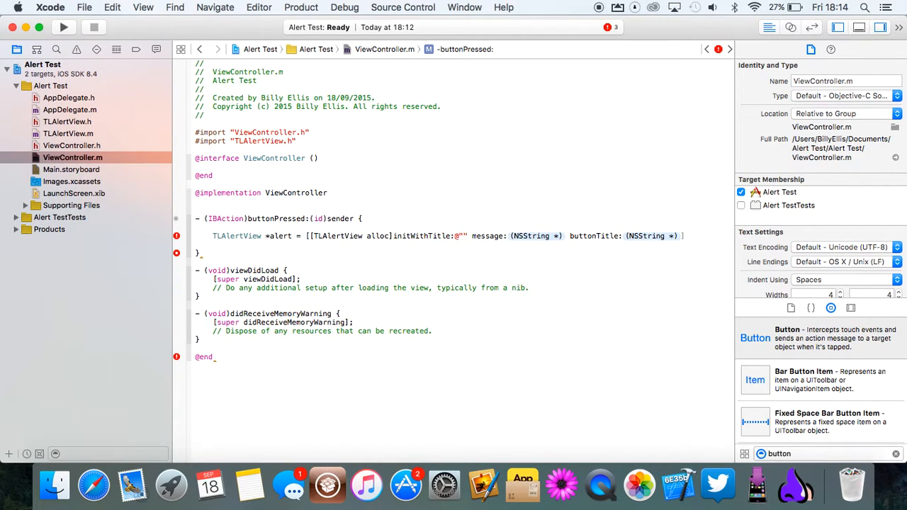
type("qwgh")
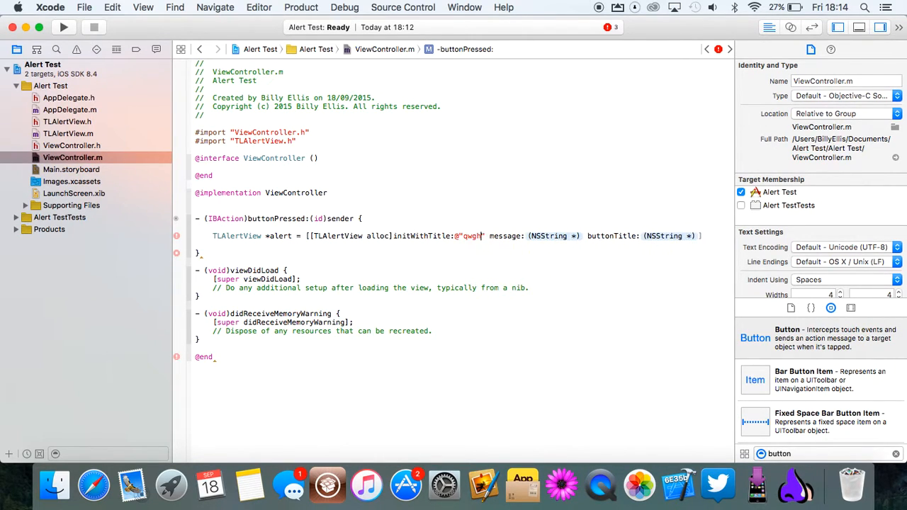
type("@\"\"")
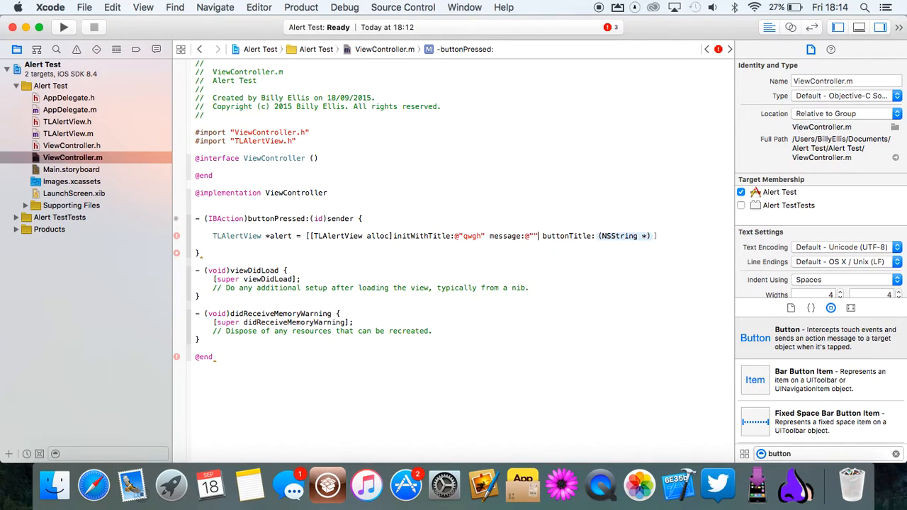
type("cvukbn")
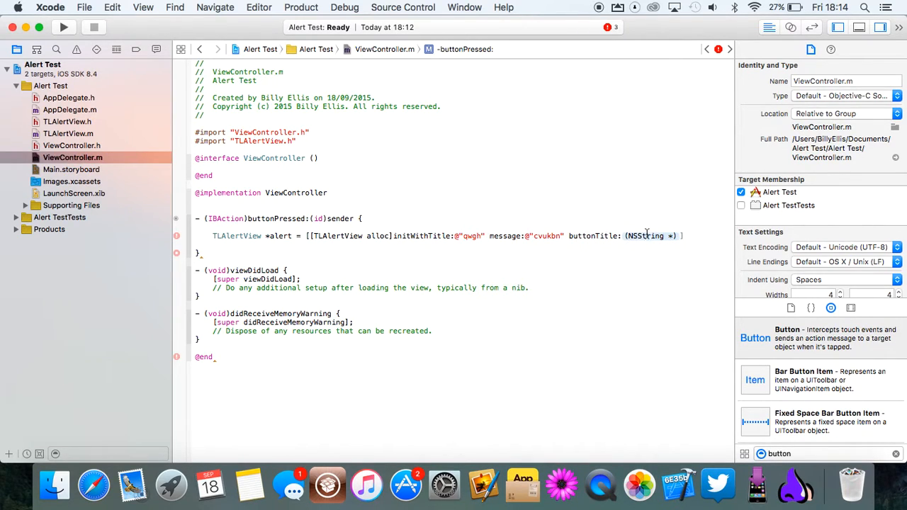
type("\"@\"\"")
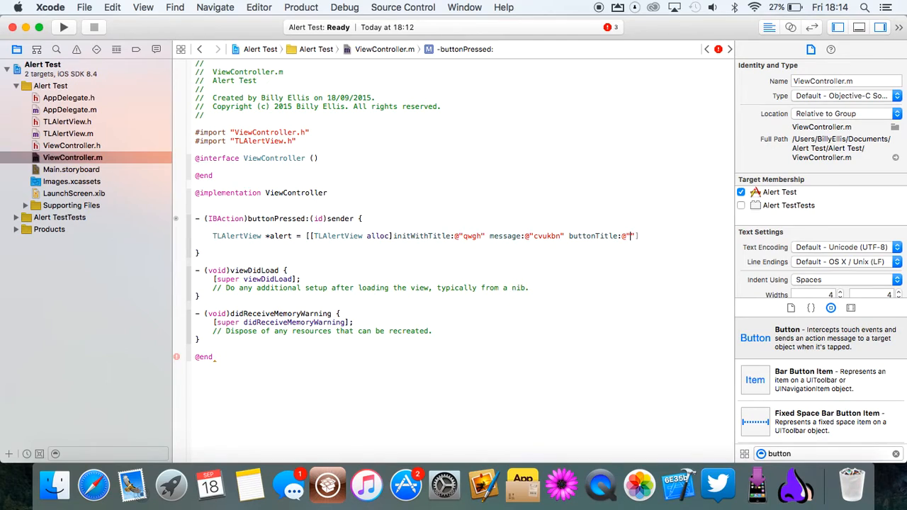
type("xctvgbh")
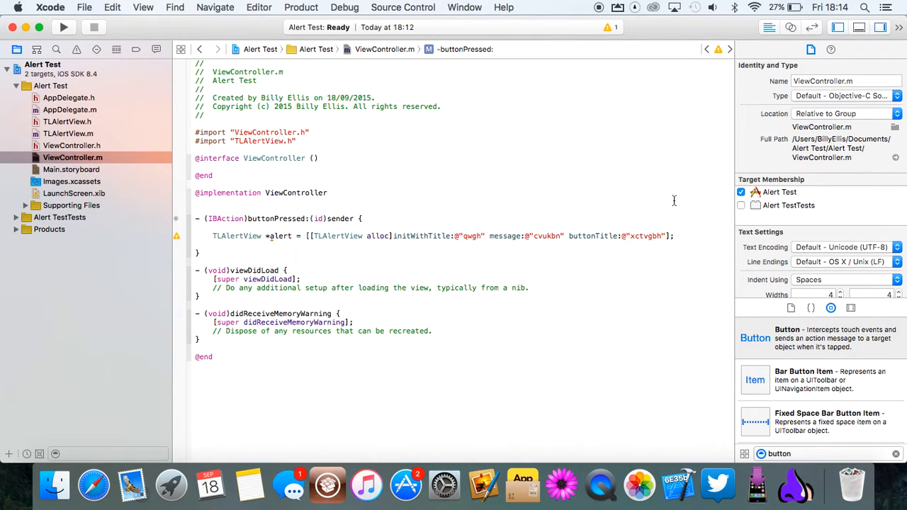
Add [alert show]; on the line after the alert declaration.
type("{")
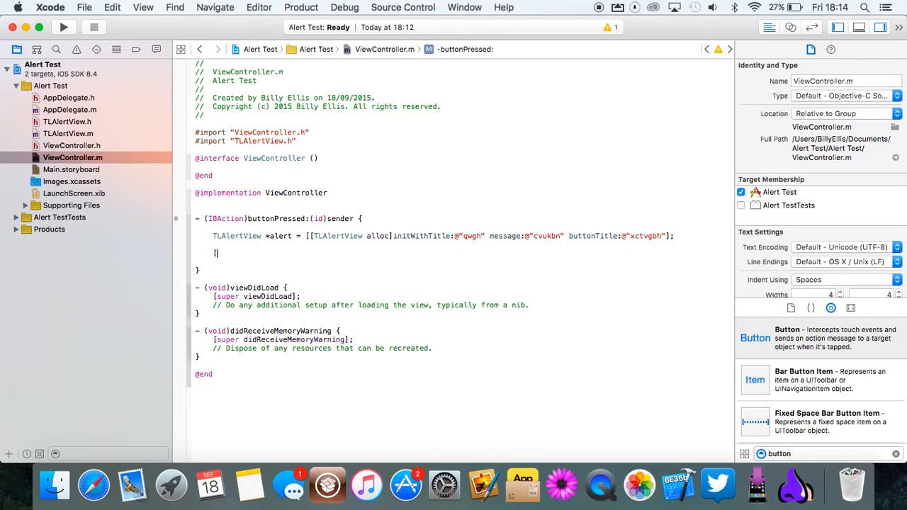
type("alert")
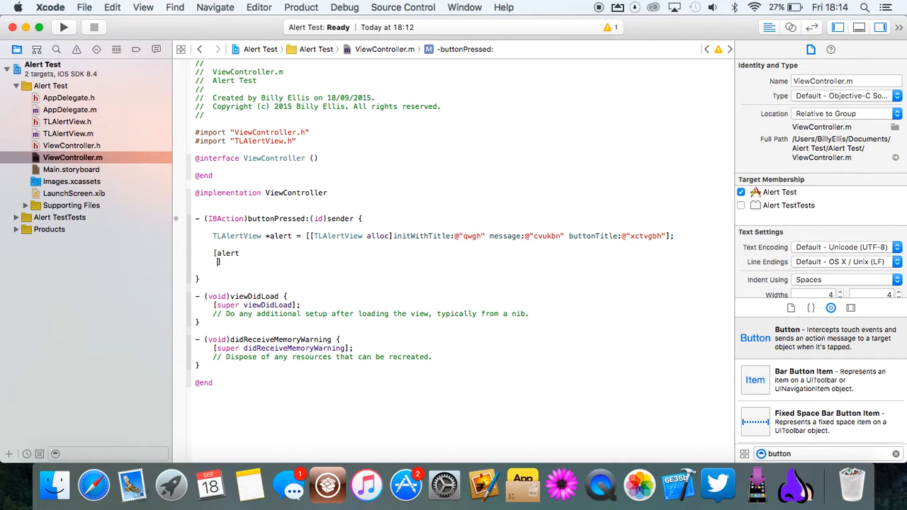
type("show]")
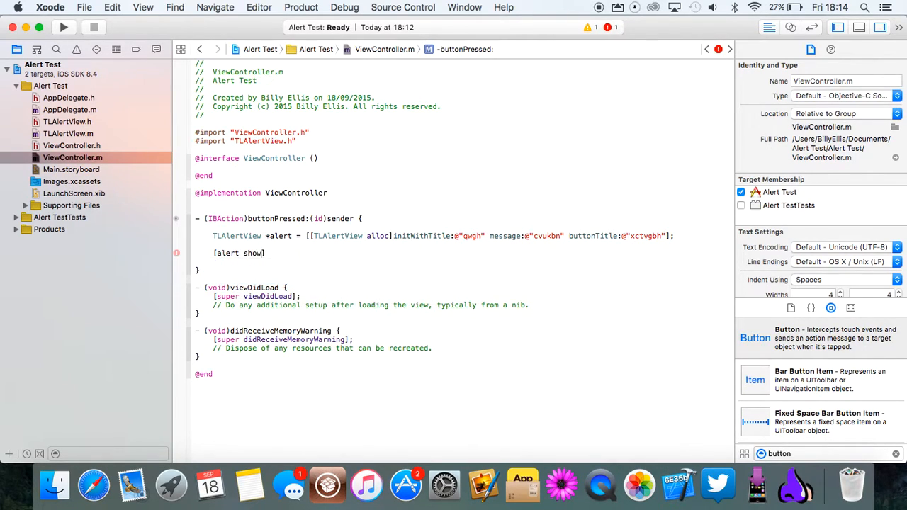
type(";")
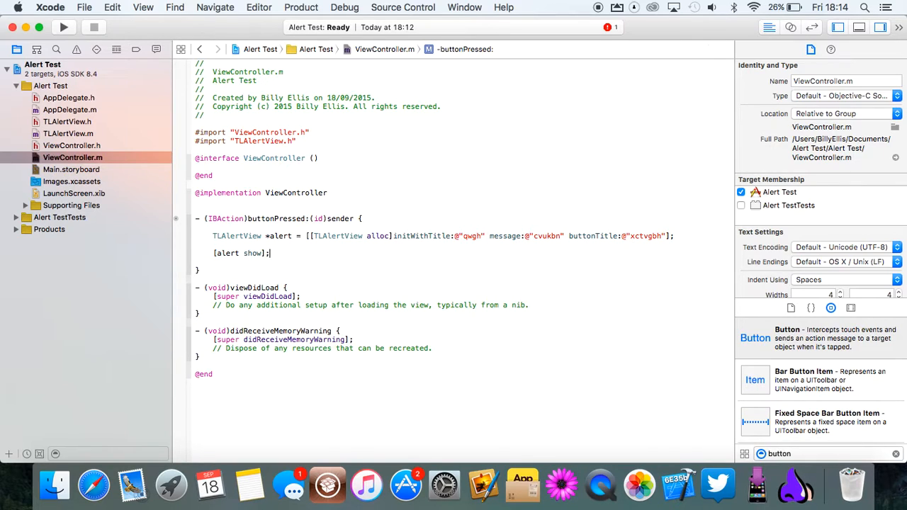
left_click(67, 122)
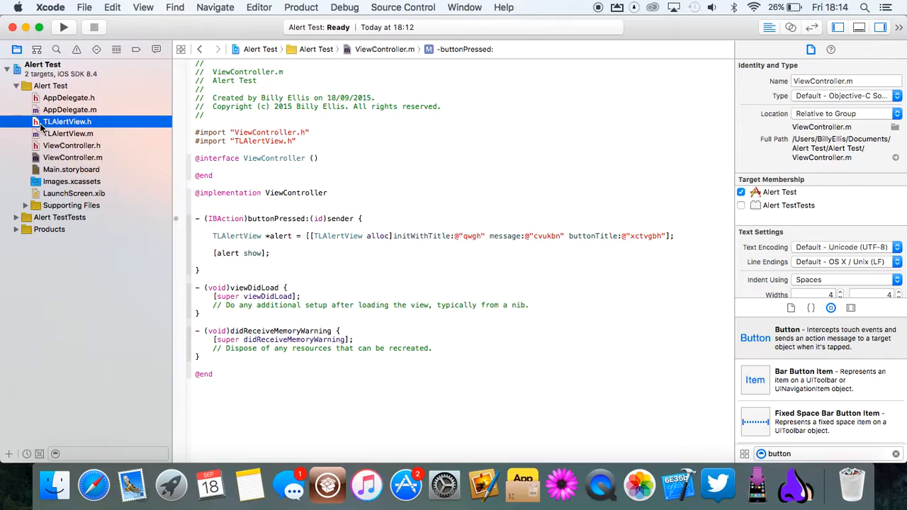
Scroll through TLAlertView.m, then return to Main.storyboard showing the Button.
left_click(68, 133)
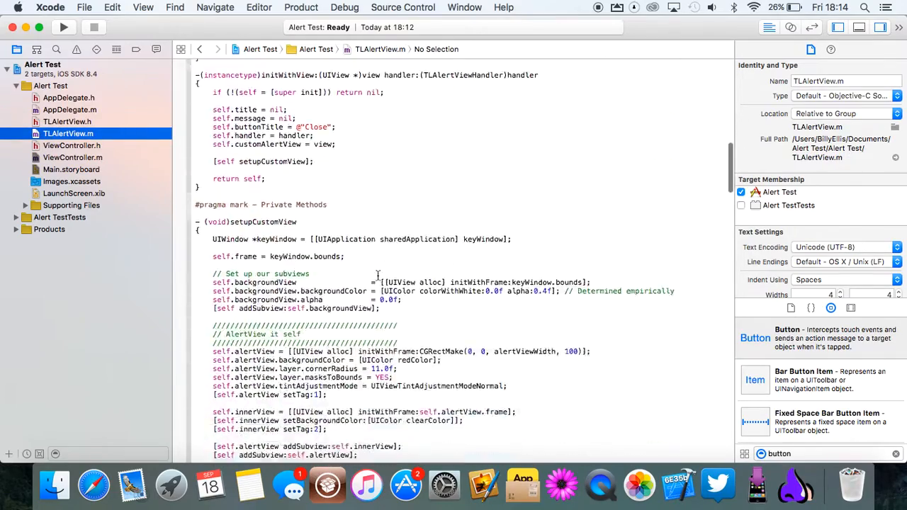
scroll("down", 3)
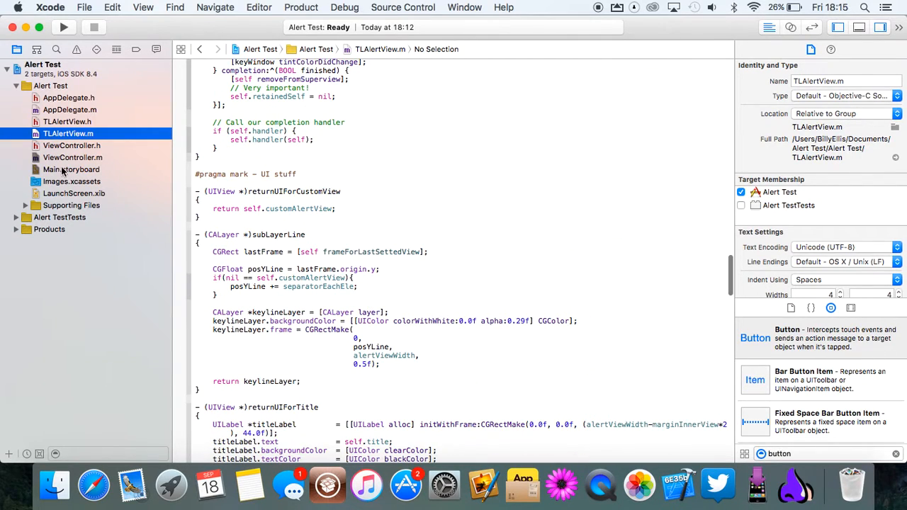
left_click(71, 170)
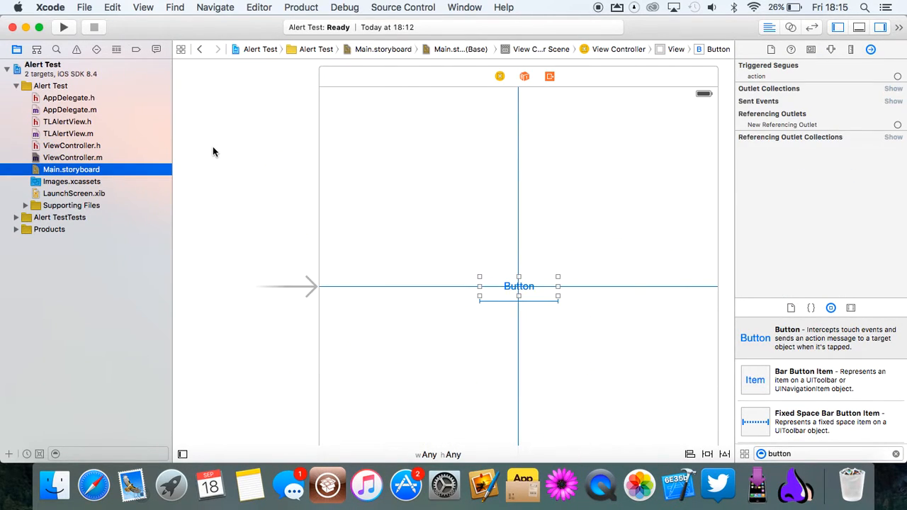
Build and run Alert Test on the connected iPhone, with one unused-variable warning.
left_click(62, 27)
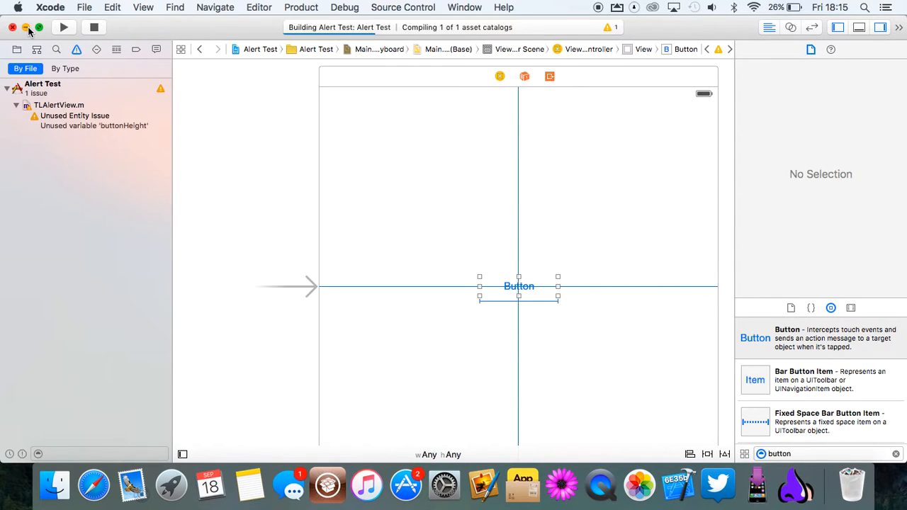
left_click(62, 27)
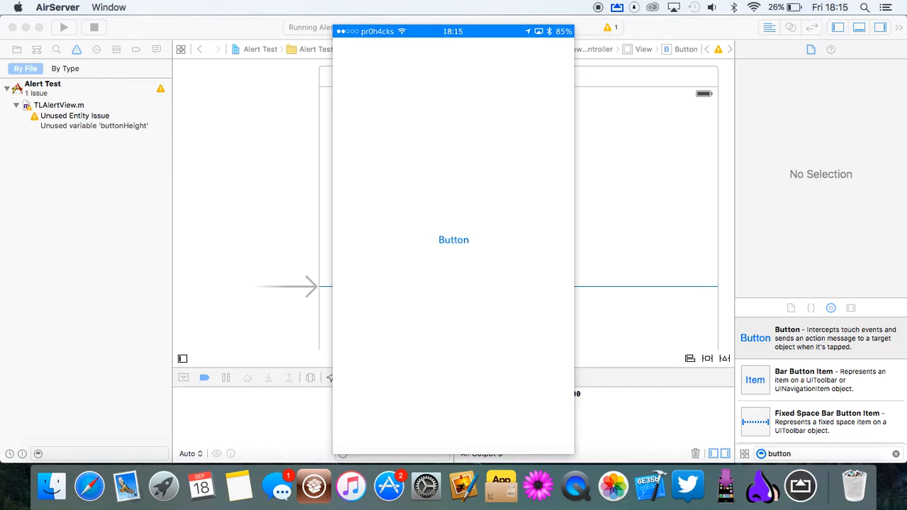
Watch Alert Test in the mirrored iPhone window, move it aside, then close the AirServer mirror.
left_click(453, 239)
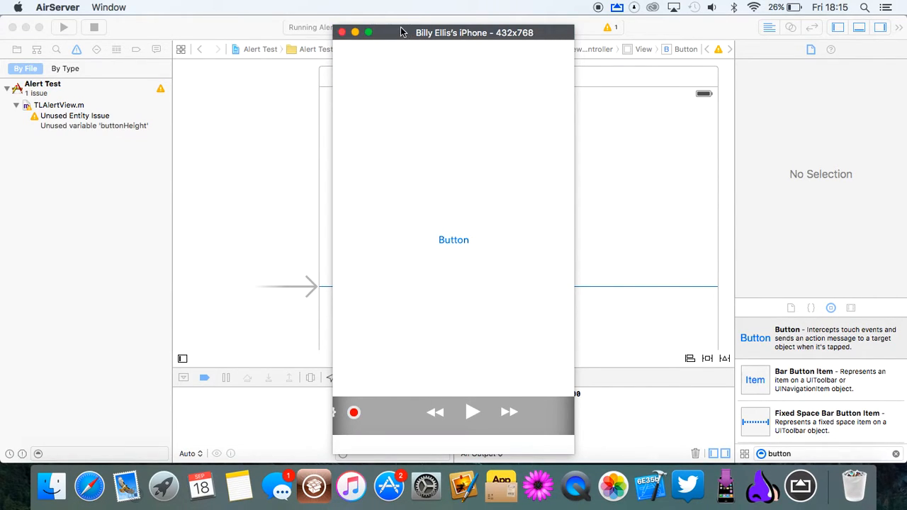
left_click_drag(473, 31, 534, 32)
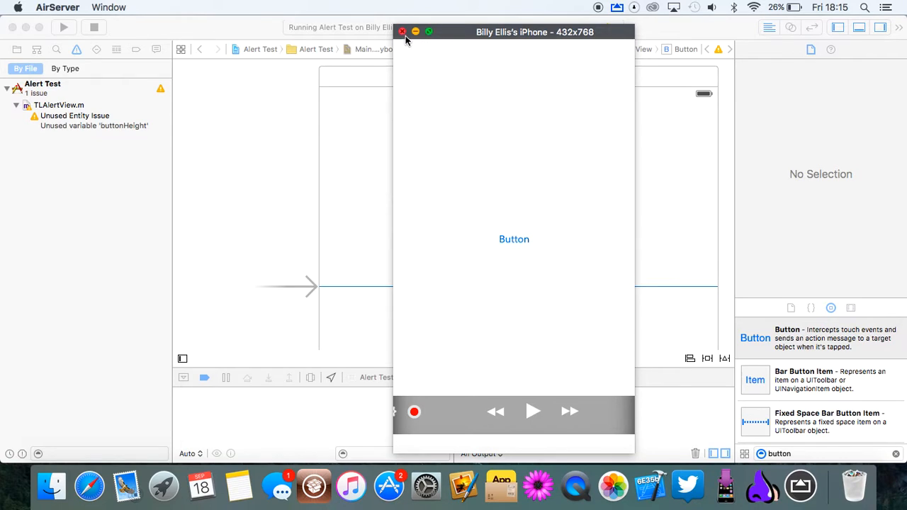
left_click(402, 31)
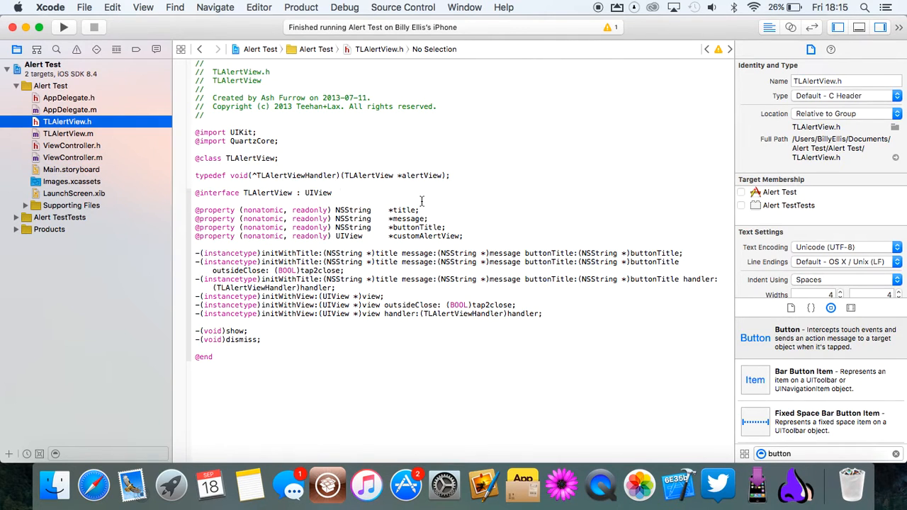
Show TLAlertView.m and scroll through its sizing code down to the gesture-handling methods.
left_click(68, 133)
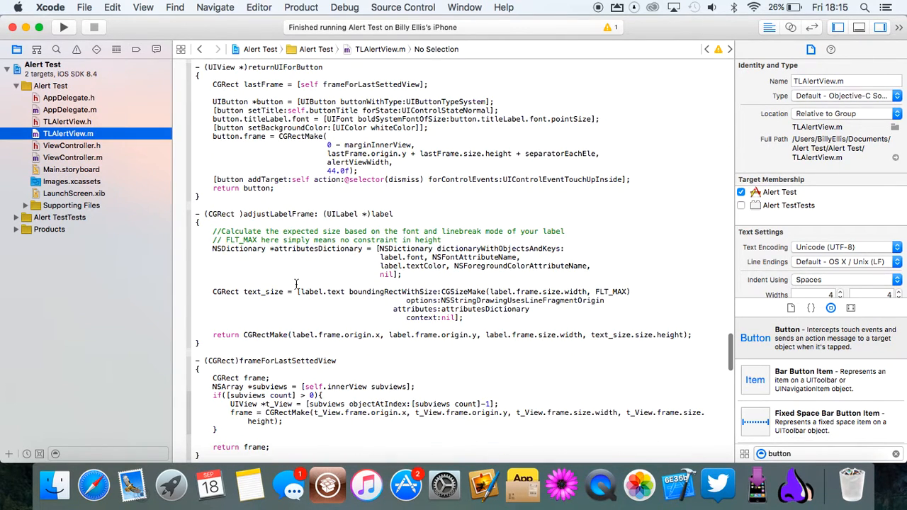
scroll("down", 3)
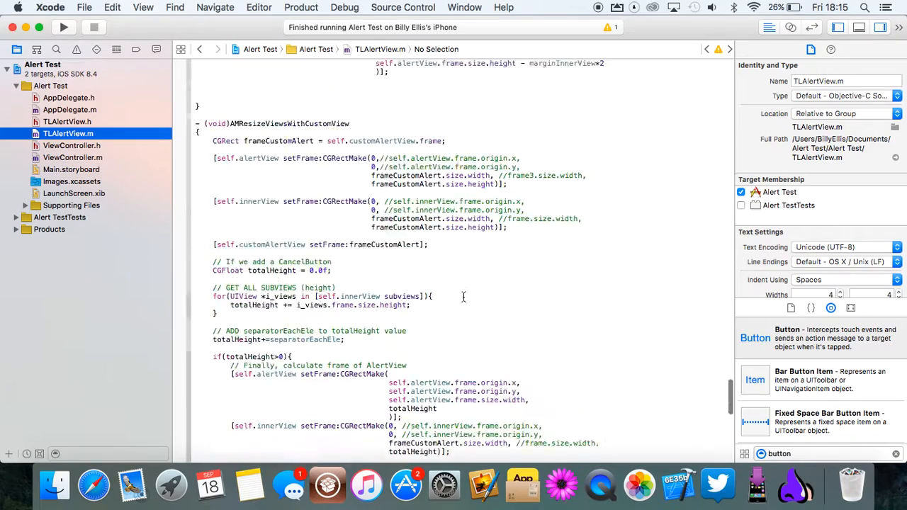
scroll("down", 3)
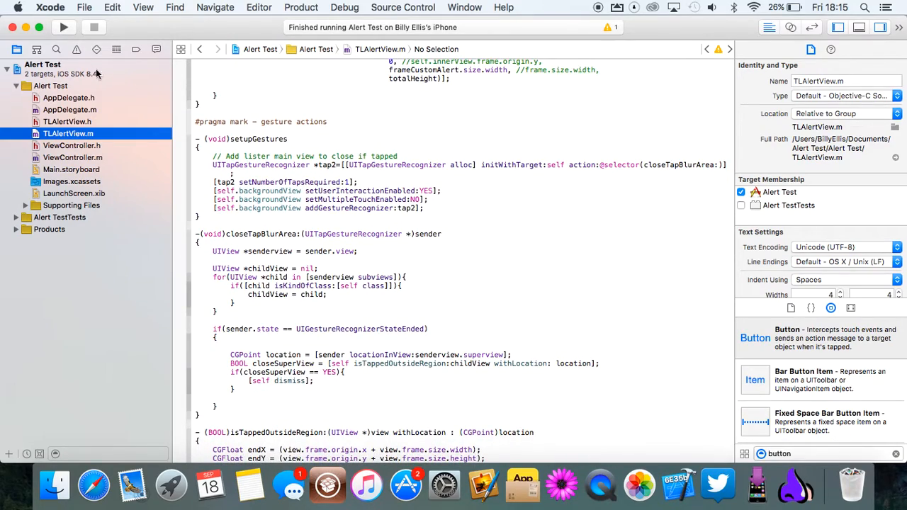